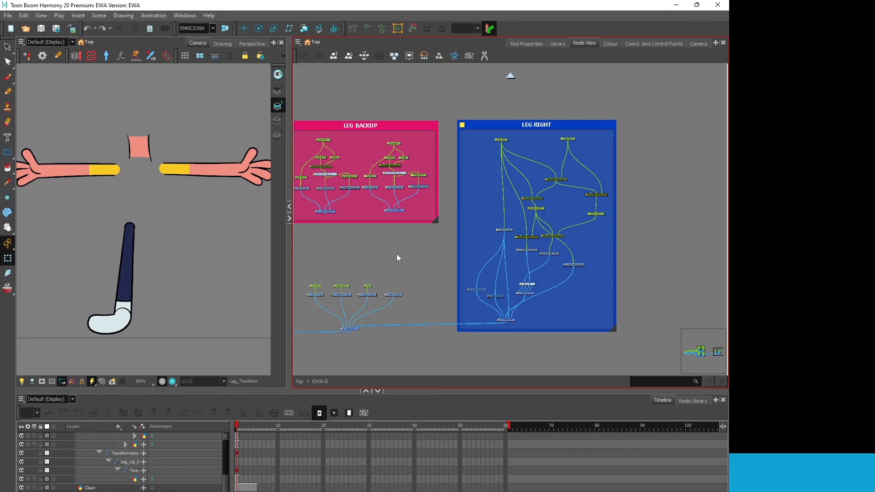
mouse_move(395, 260)
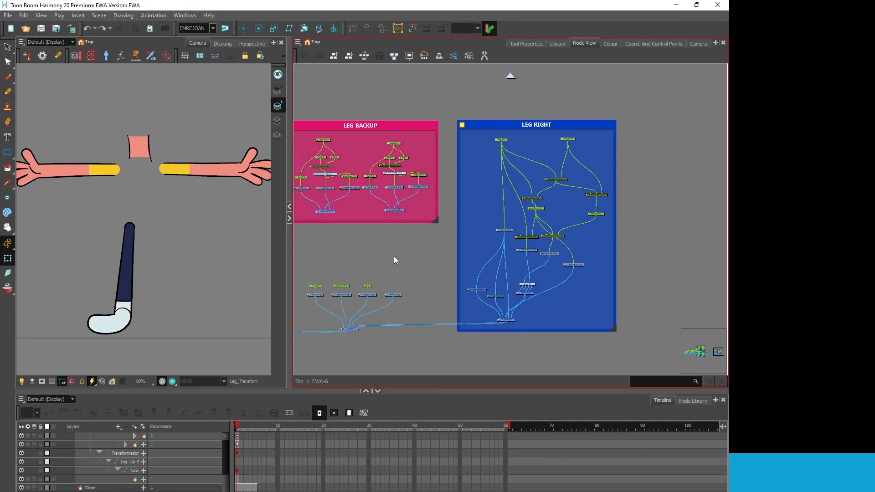
mouse_move(312, 302)
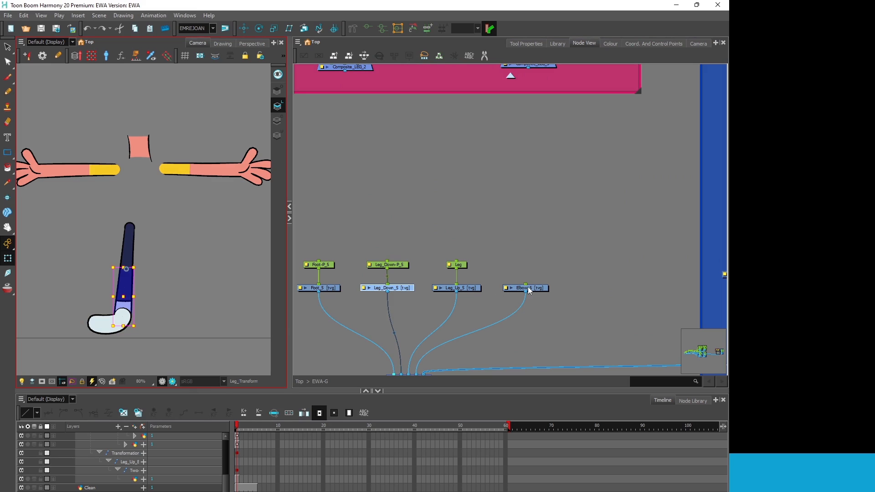
mouse_move(318, 293)
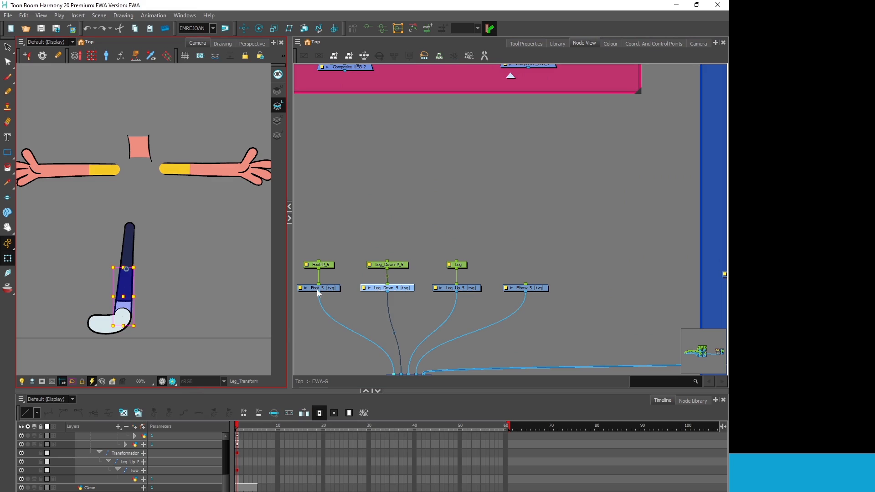
mouse_move(319, 289)
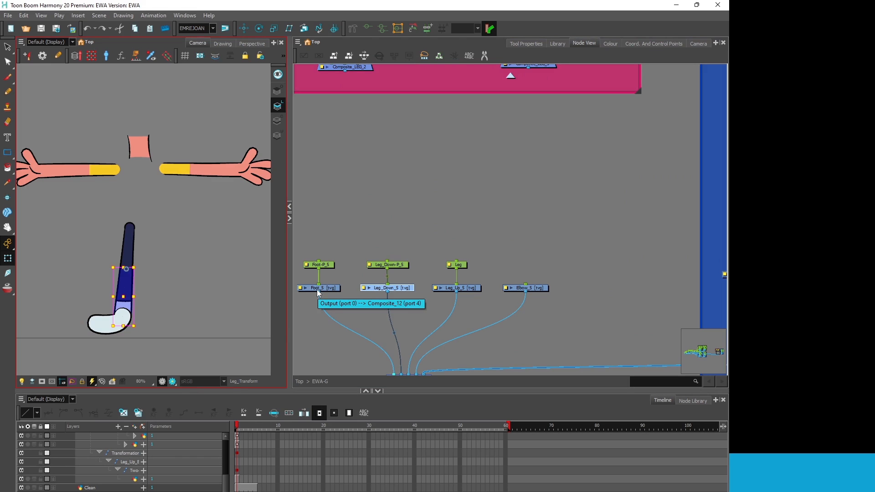
mouse_move(344, 252)
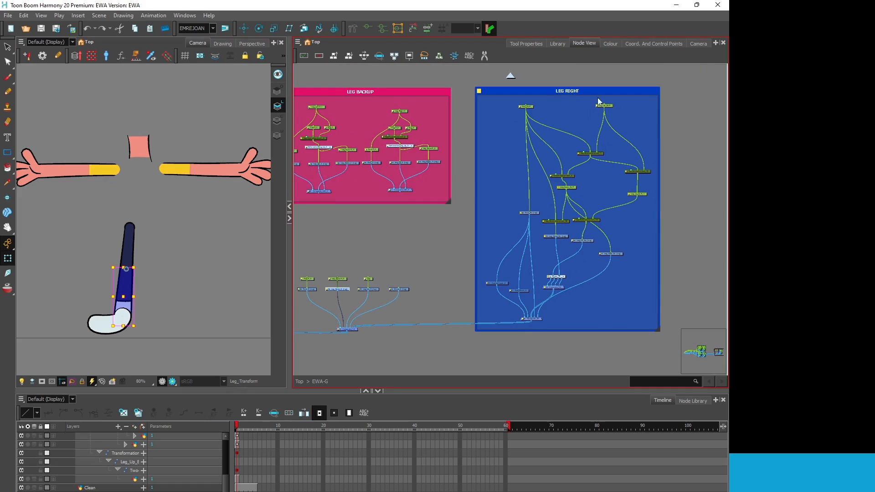
mouse_move(565, 94)
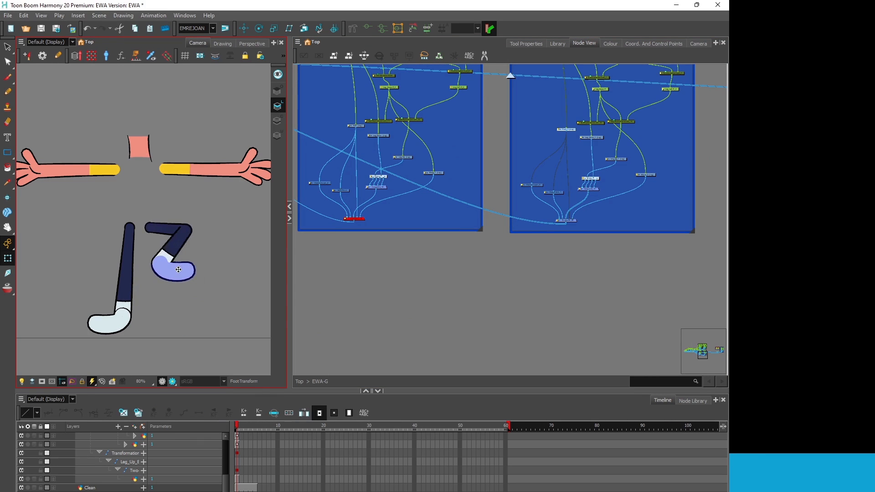
Drag the test foot in the Camera view so the leg follows via inverse kinematics.
drag(177, 269, 185, 279)
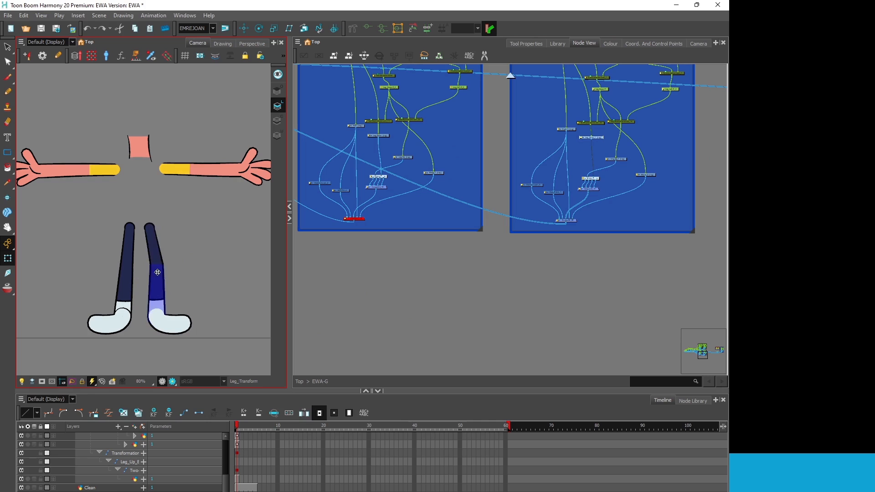
click(156, 272)
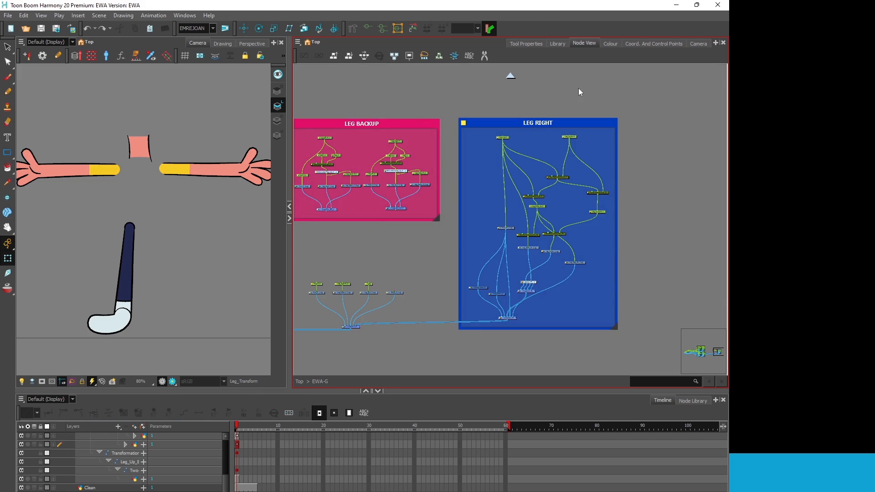
mouse_move(549, 240)
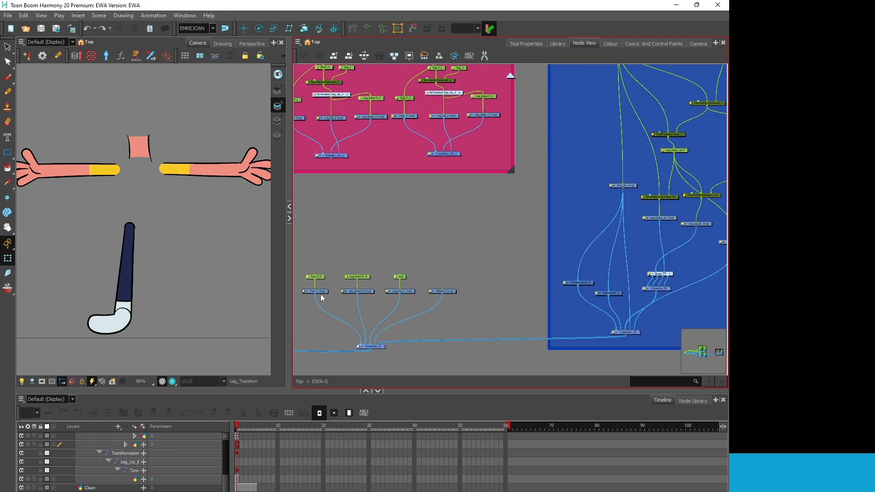
Move the Foot_S drawing node into the LEG RIGHT group above Foot_Ex.
click(315, 290)
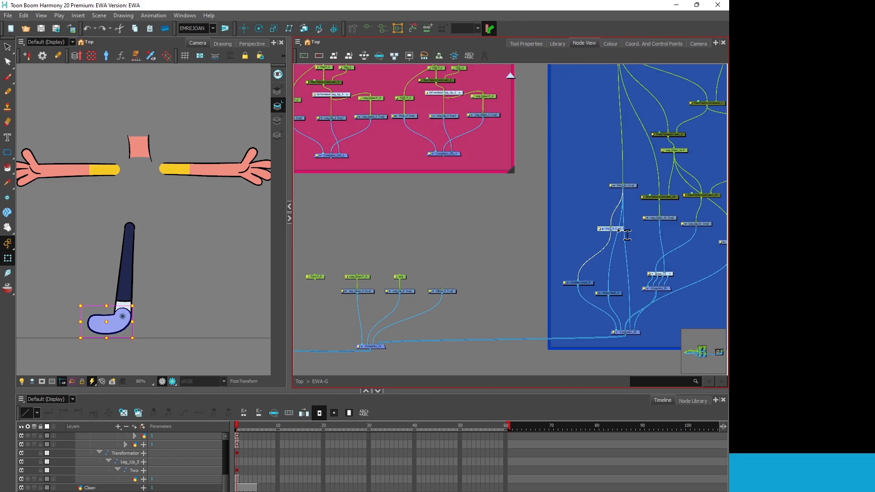
drag(620, 228, 625, 169)
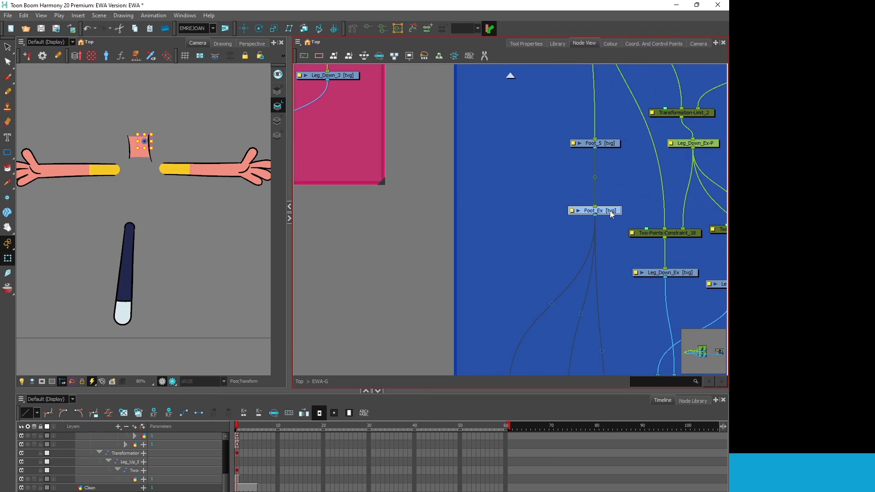
click(582, 210)
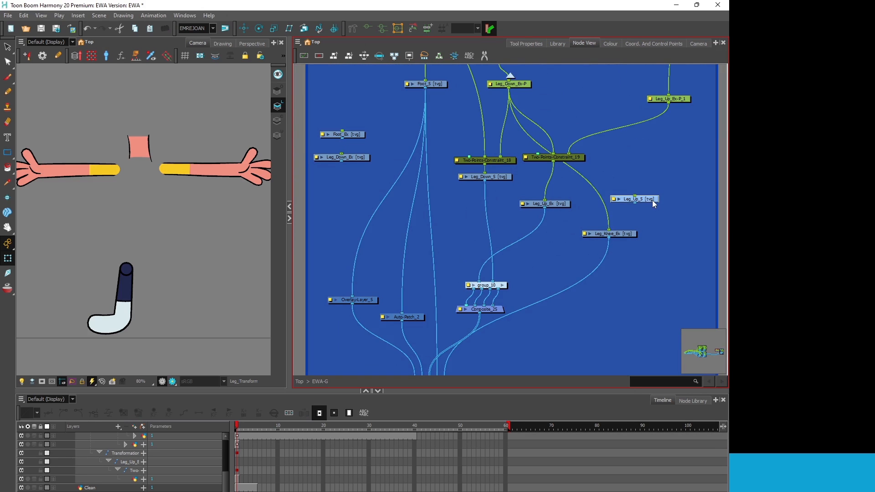
Move Leg_Up_S and Elbow_S into LEG RIGHT beside Leg_Up_Ex and Leg_Knee_Ex.
drag(633, 199, 544, 185)
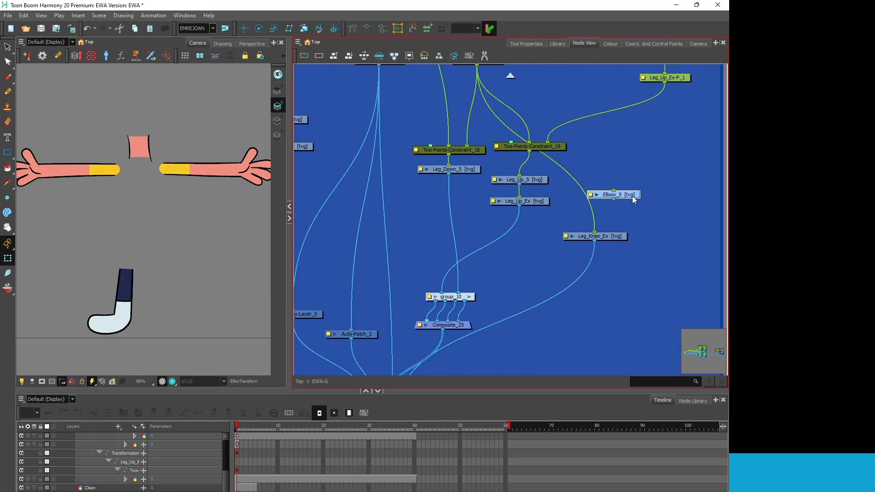
drag(613, 194, 594, 215)
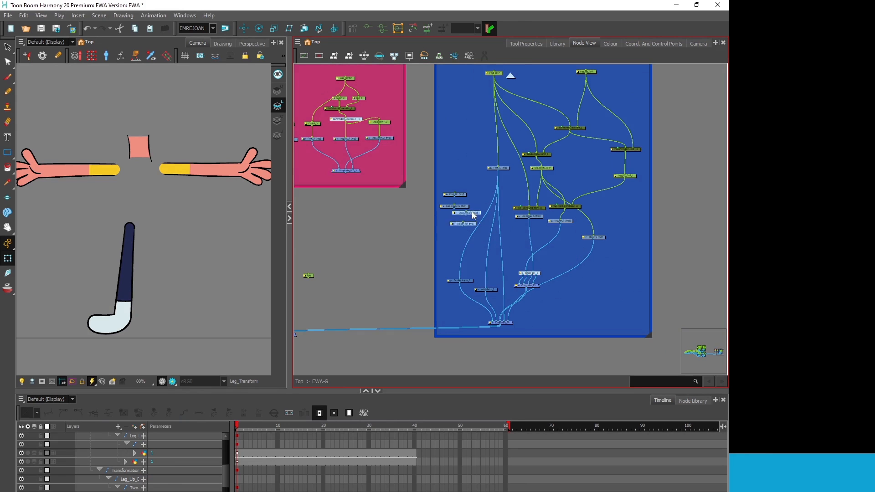
drag(463, 213, 401, 229)
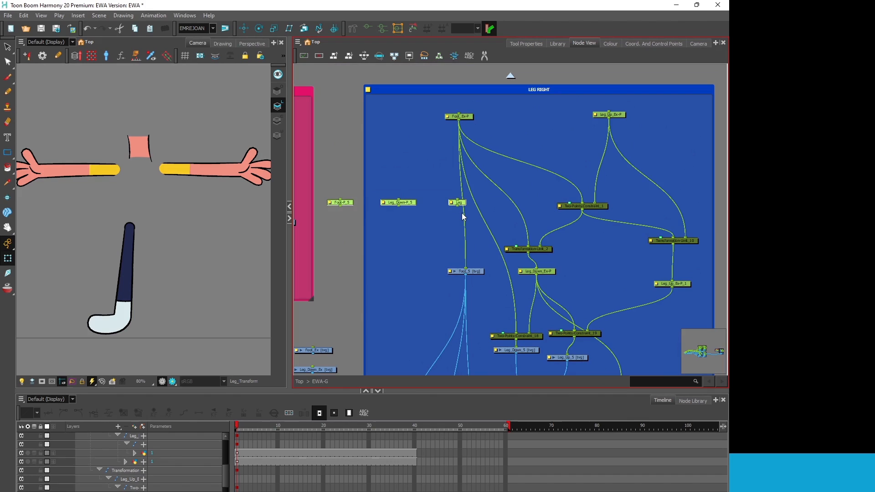
mouse_move(457, 213)
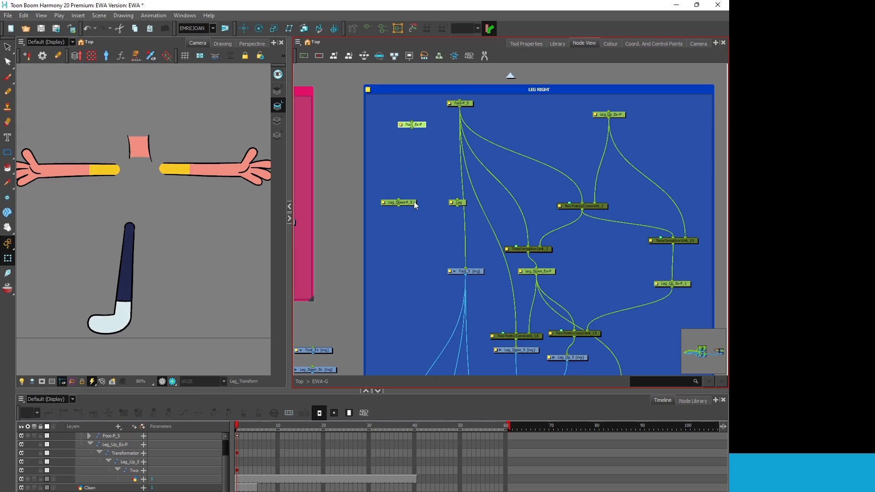
mouse_move(458, 202)
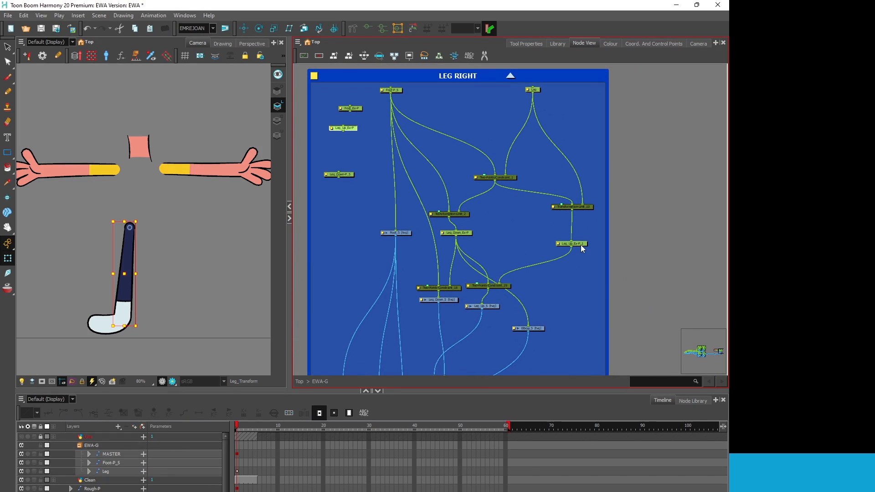
mouse_move(579, 249)
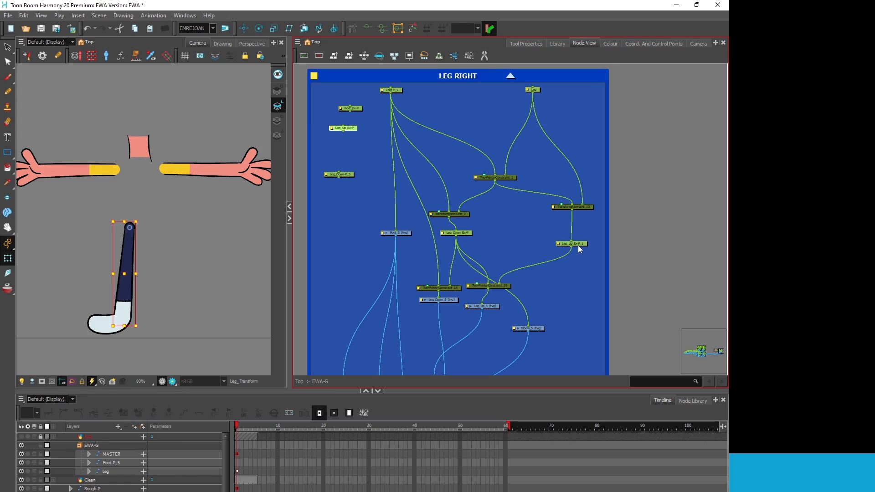
Select the Peg node at the top of LEG RIGHT as the paste target.
click(540, 90)
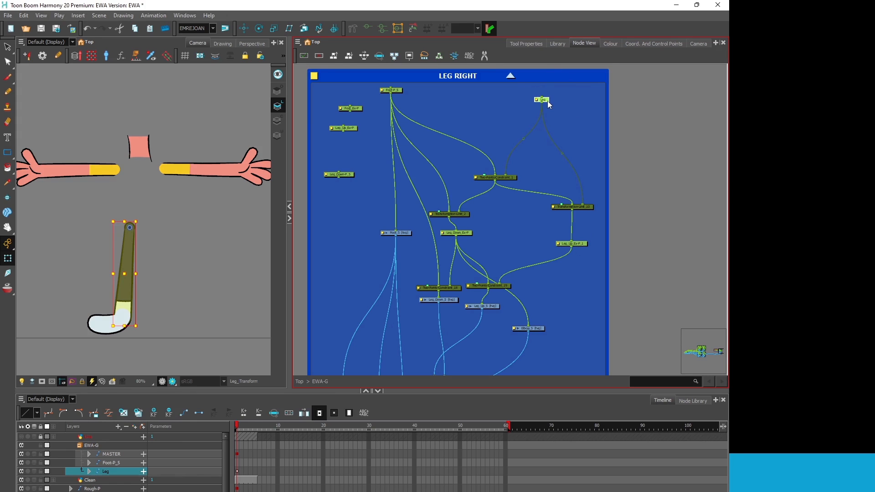
mouse_move(542, 100)
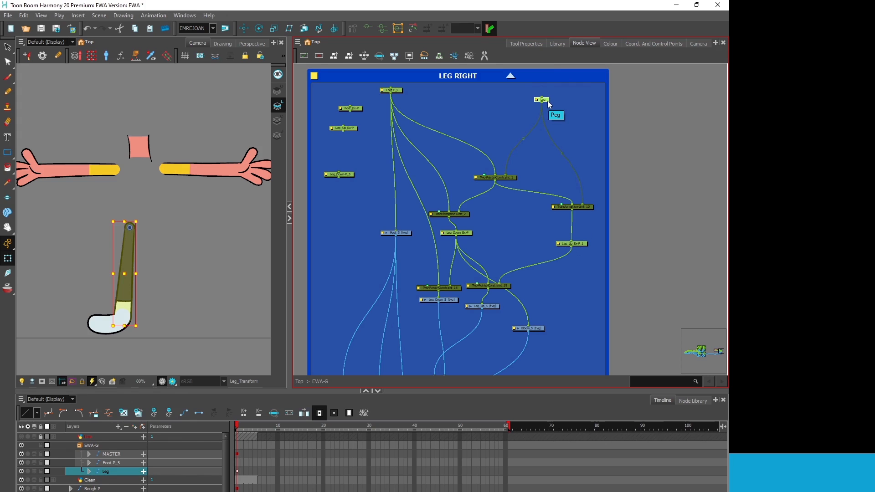
mouse_move(550, 105)
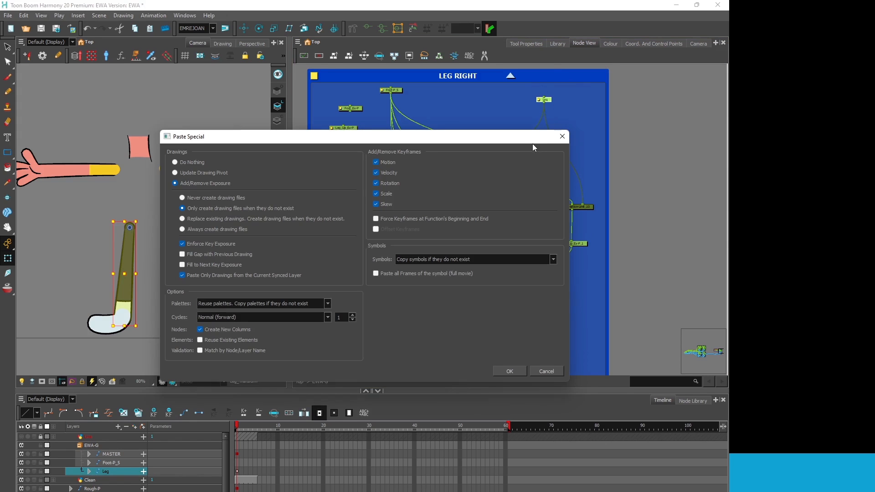
mouse_move(545, 371)
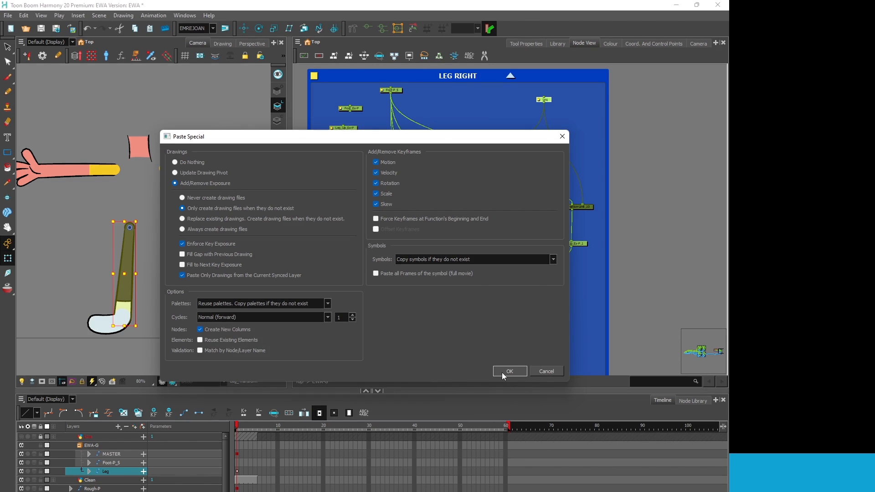
Confirm Paste Special with Add/Remove Exposure, creating drawing files only when missing.
click(508, 370)
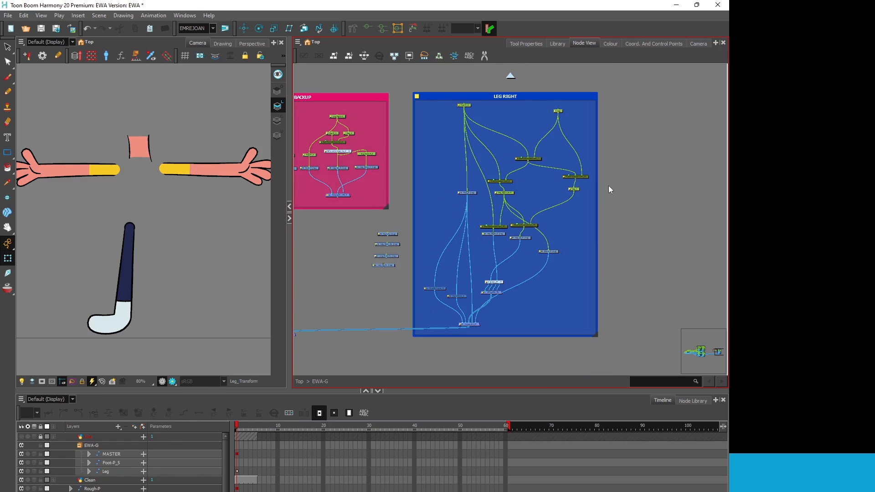
mouse_move(464, 129)
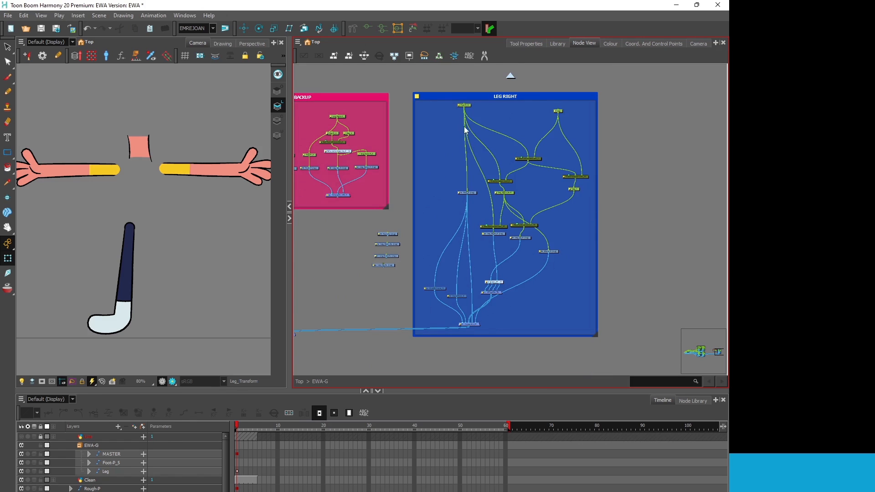
mouse_move(486, 310)
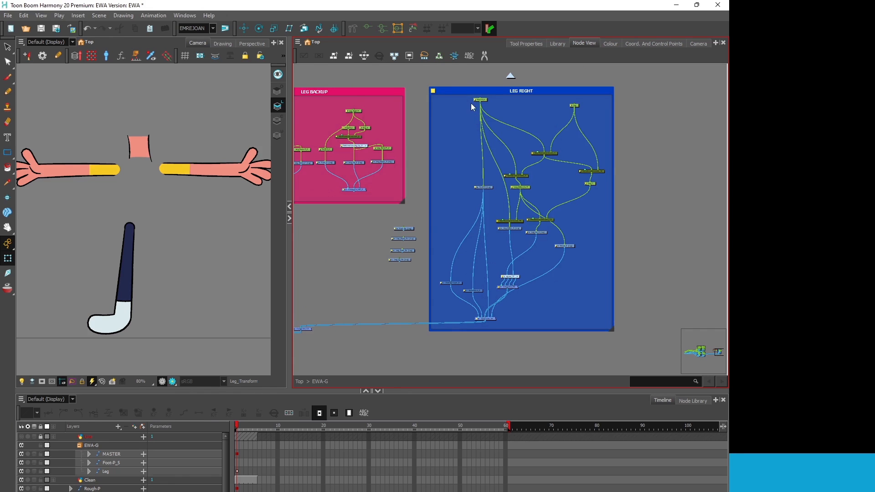
mouse_move(124, 317)
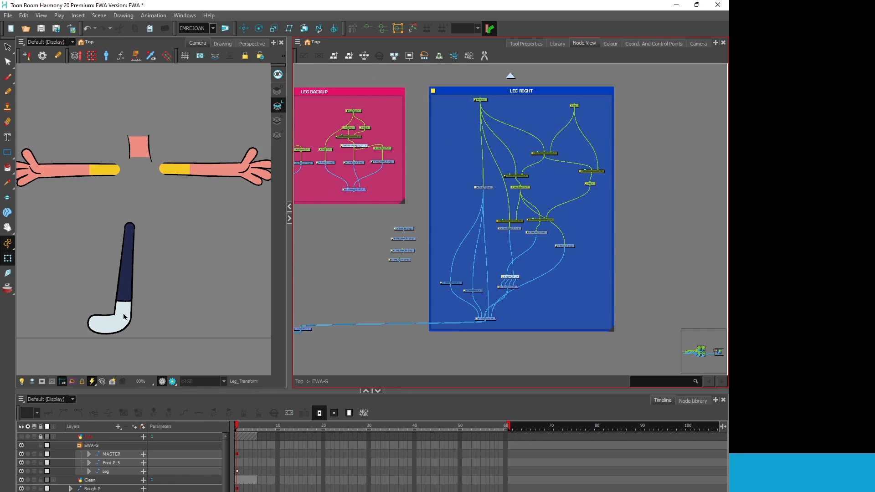
mouse_move(101, 326)
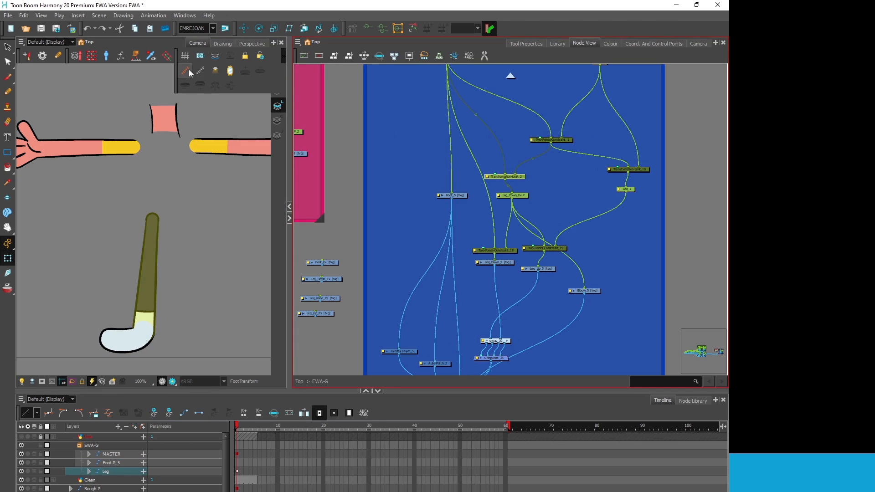
mouse_move(185, 70)
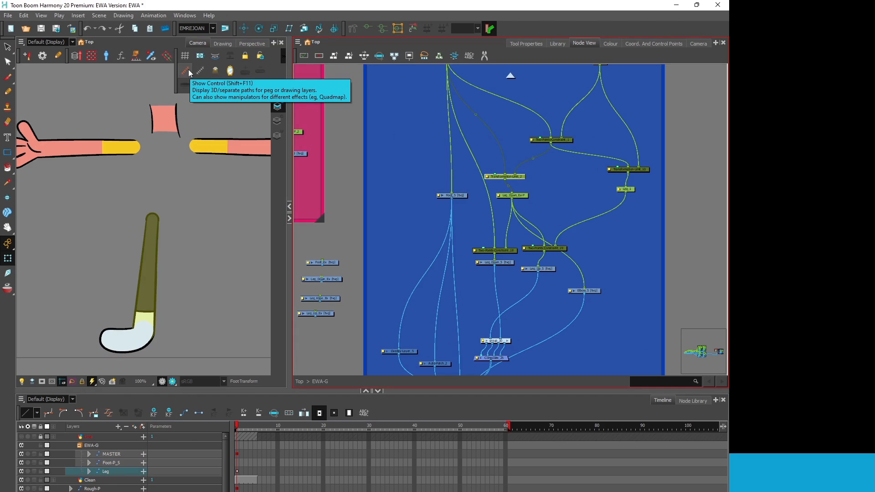
Show the Leg peg's control so its pivot appears beside the leg.
click(184, 70)
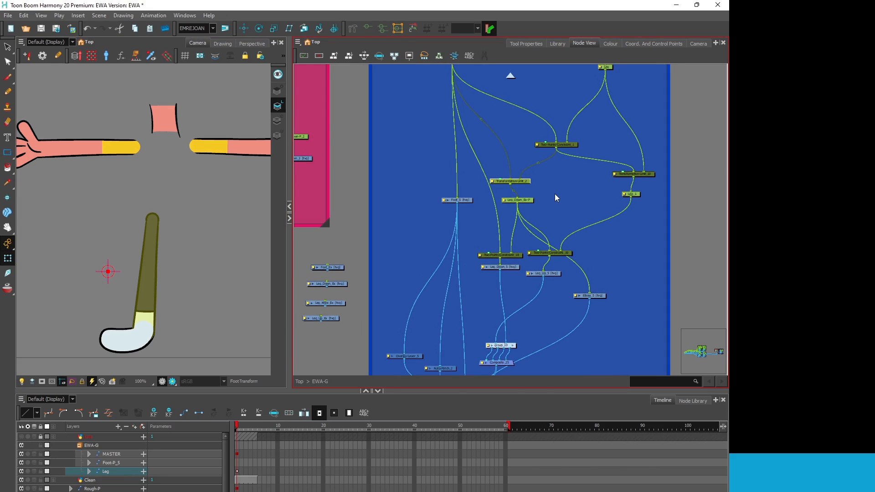
mouse_move(491, 235)
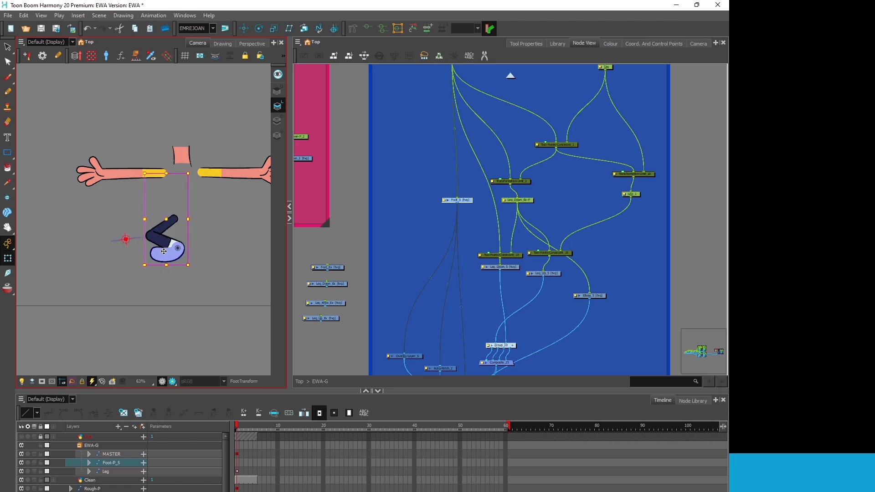
Pull the foot up under the body so the leg bends at the knee to follow.
drag(163, 252, 151, 248)
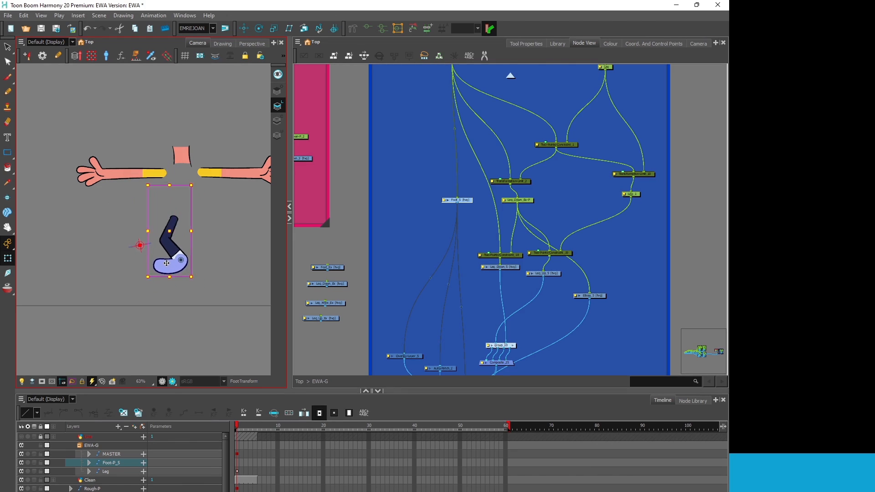
drag(166, 263, 161, 261)
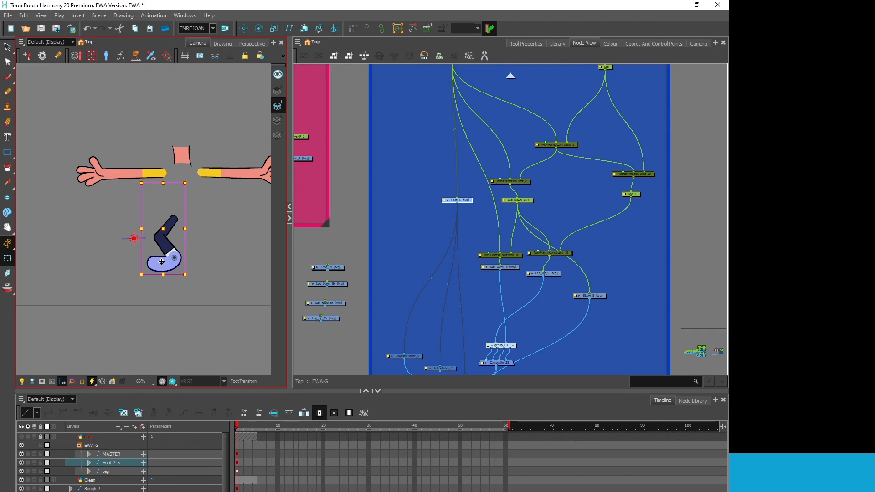